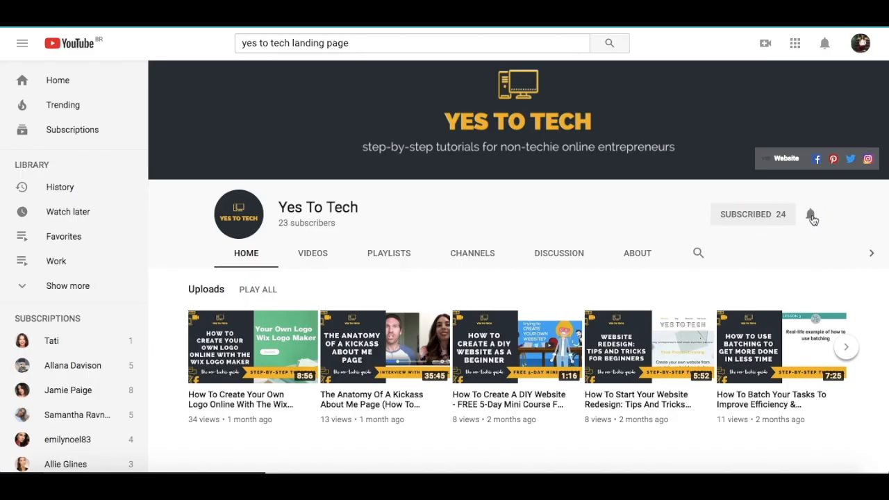
# Step: Remove the old My Opt-In Incentive form from Active forms and hover New Form
pyautogui.click(810, 214)
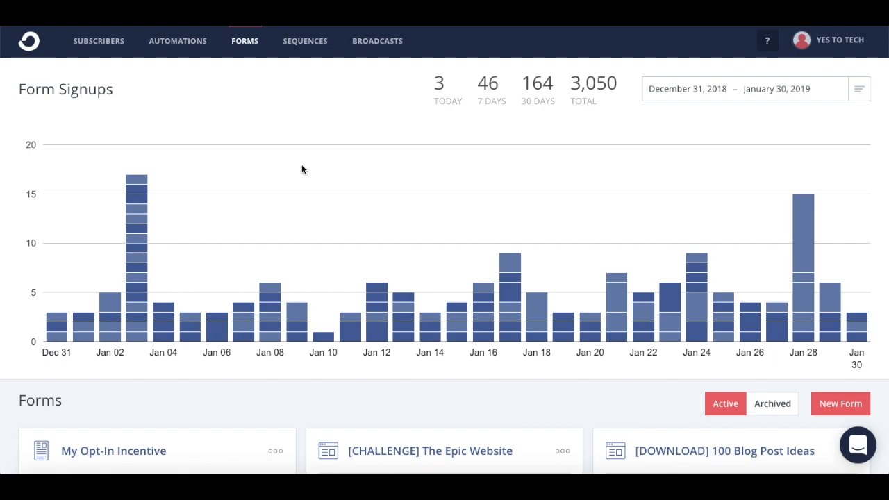
pyautogui.moveTo(191, 61)
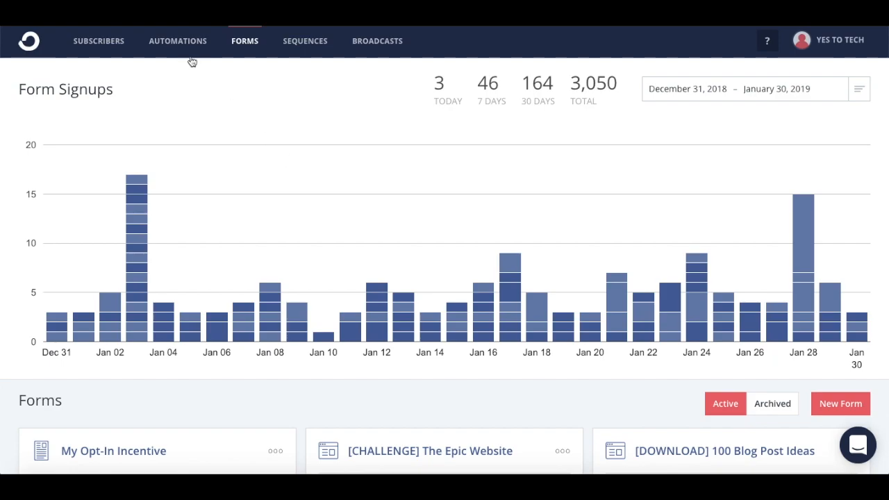
pyautogui.click(113, 451)
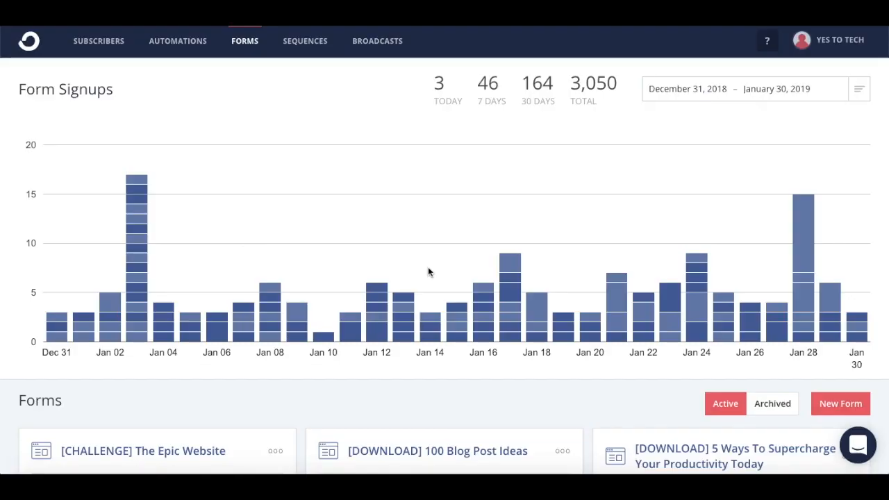
pyautogui.moveTo(583, 120)
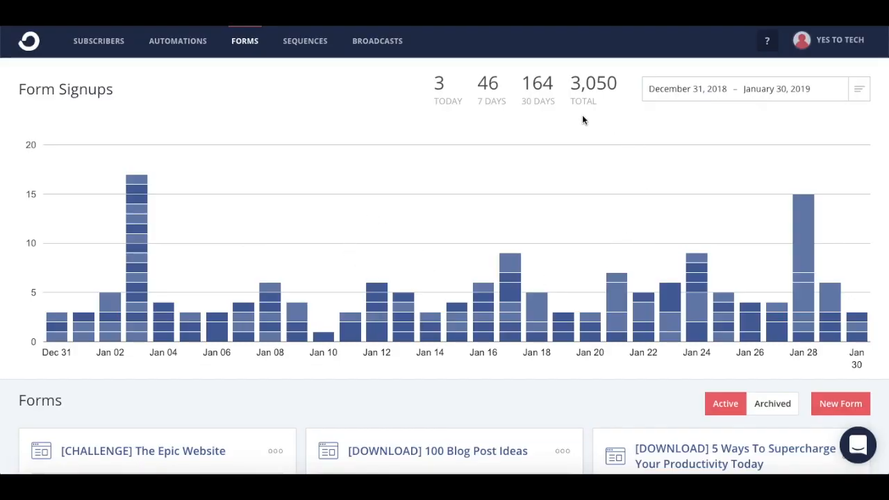
pyautogui.moveTo(314, 97)
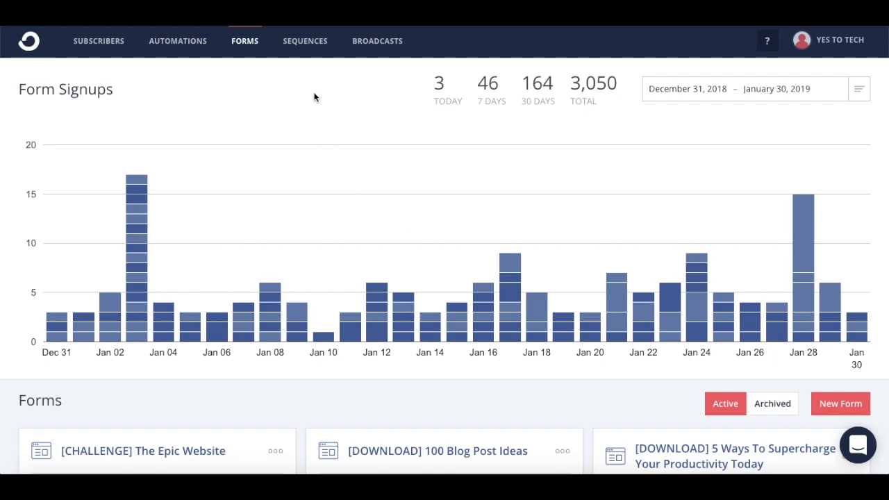
pyautogui.moveTo(432, 217)
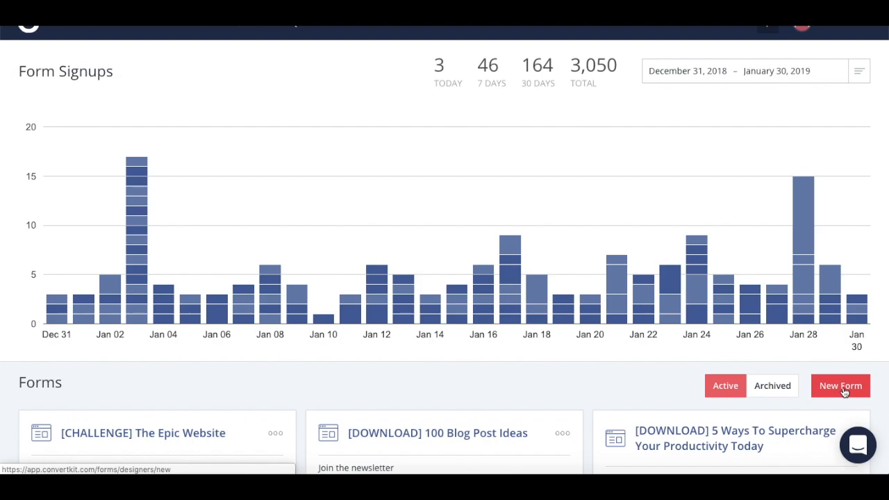
# Step: Create a new form as a Landing Page to show the template gallery
pyautogui.click(839, 385)
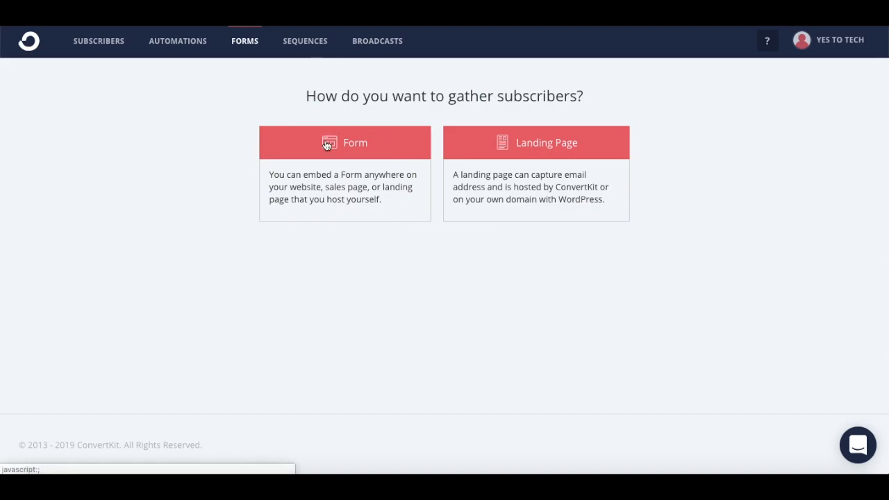
pyautogui.moveTo(517, 146)
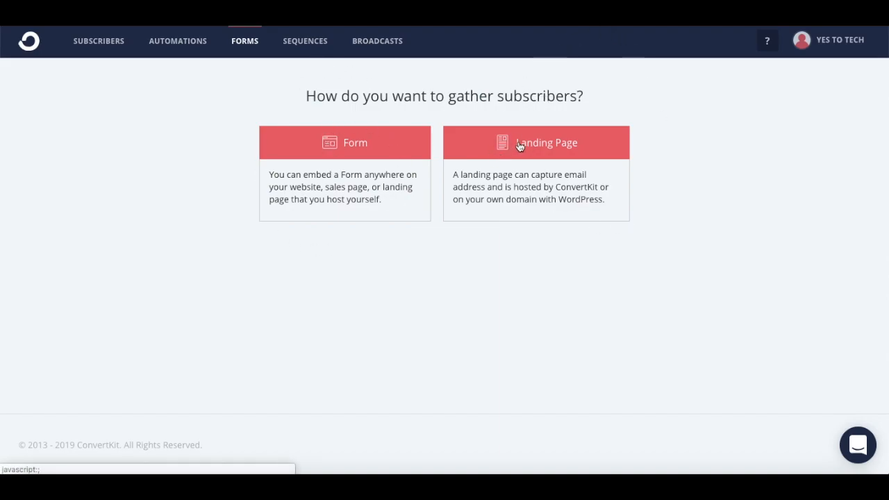
pyautogui.click(535, 142)
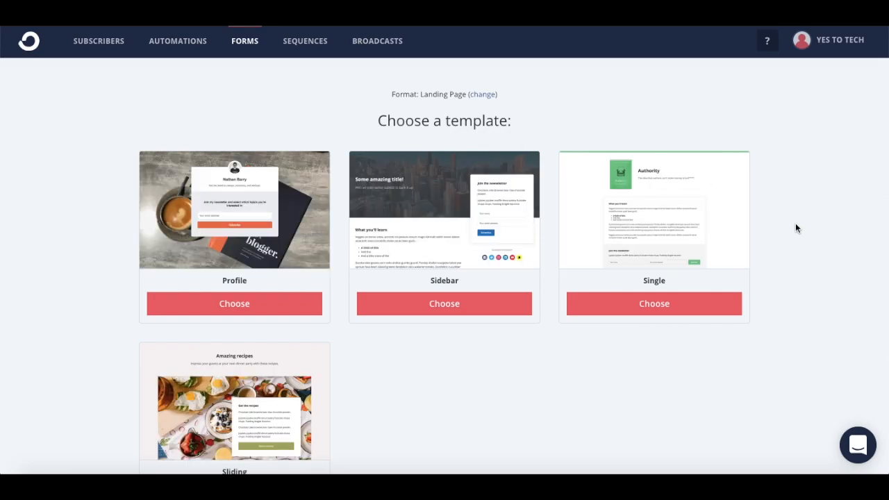
pyautogui.moveTo(300, 240)
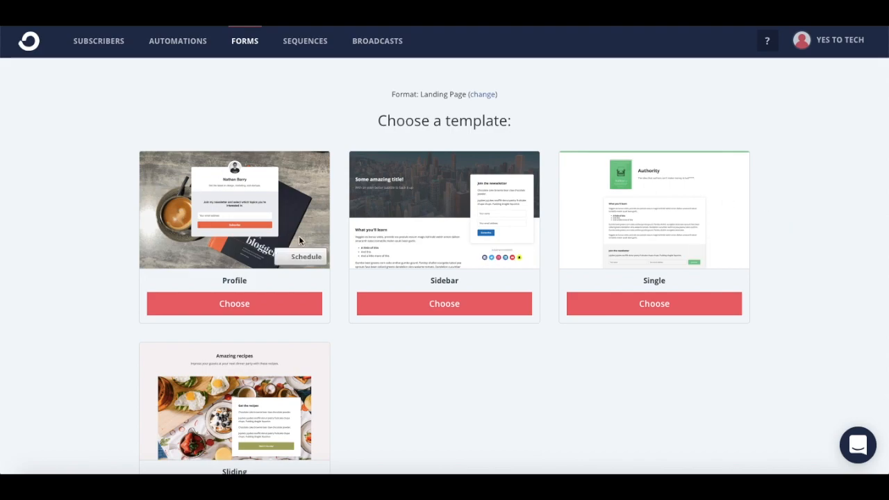
pyautogui.moveTo(451, 251)
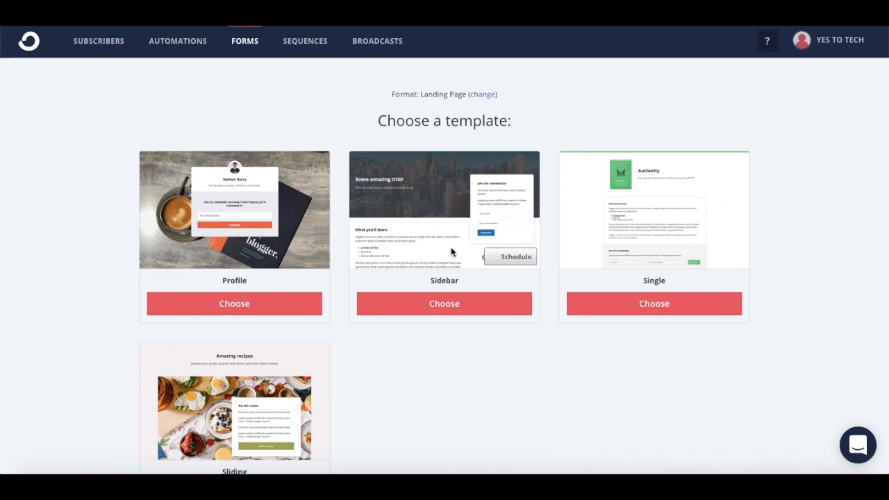
pyautogui.moveTo(246, 369)
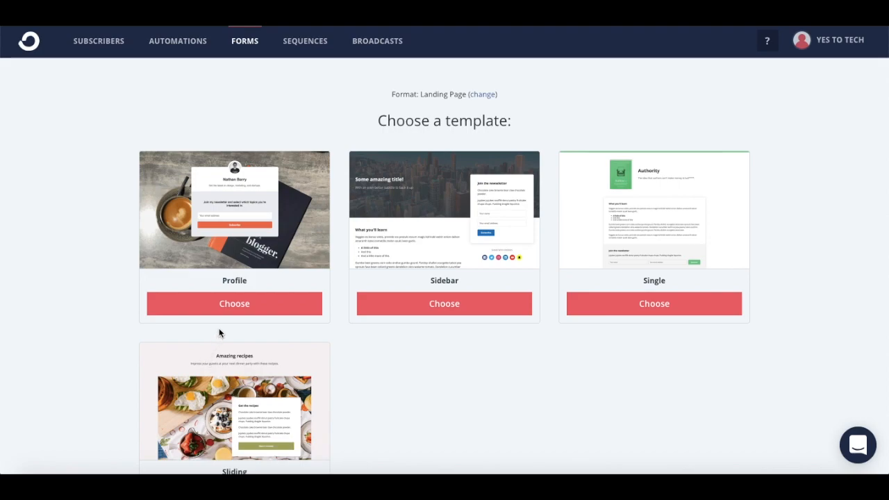
pyautogui.moveTo(159, 297)
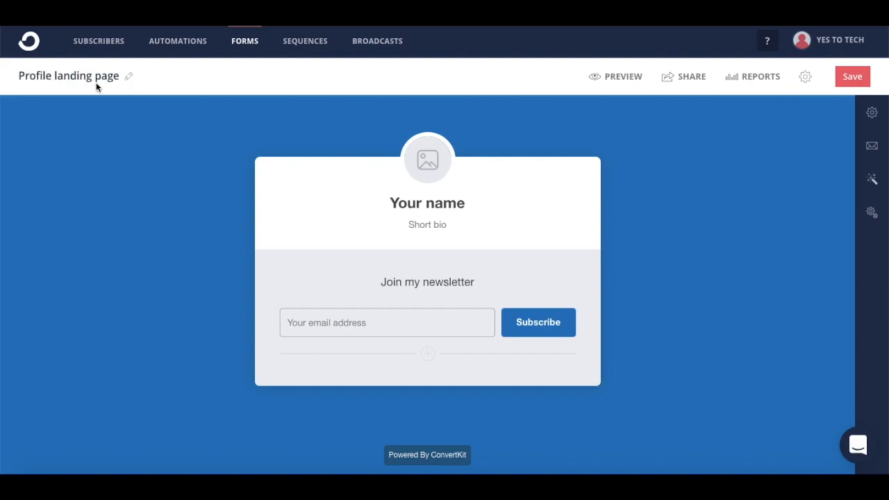
pyautogui.moveTo(129, 77)
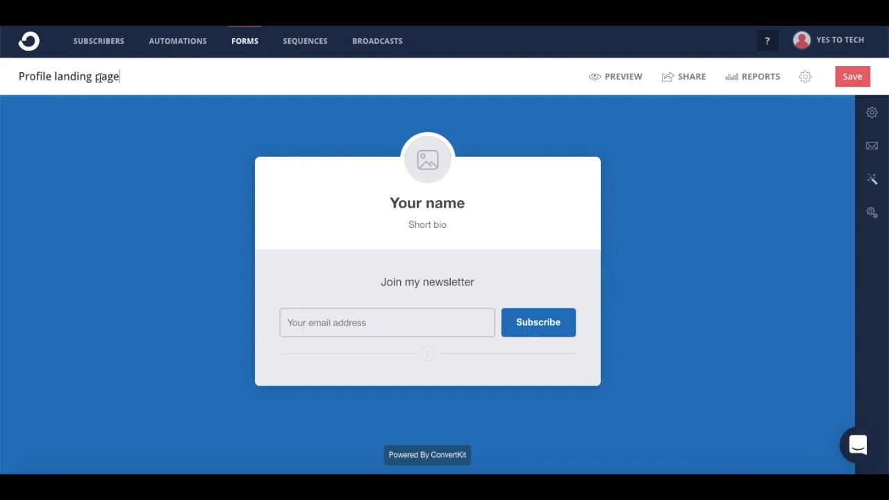
# Step: Pick the Profile template and title the page 'My Opt-In Incentive'
pyautogui.write('M')
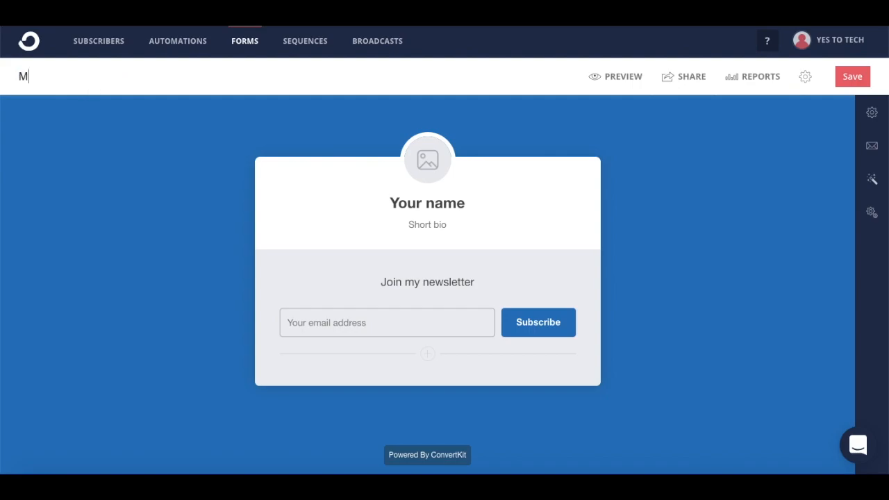
pyautogui.write('y Opt-In Incentive')
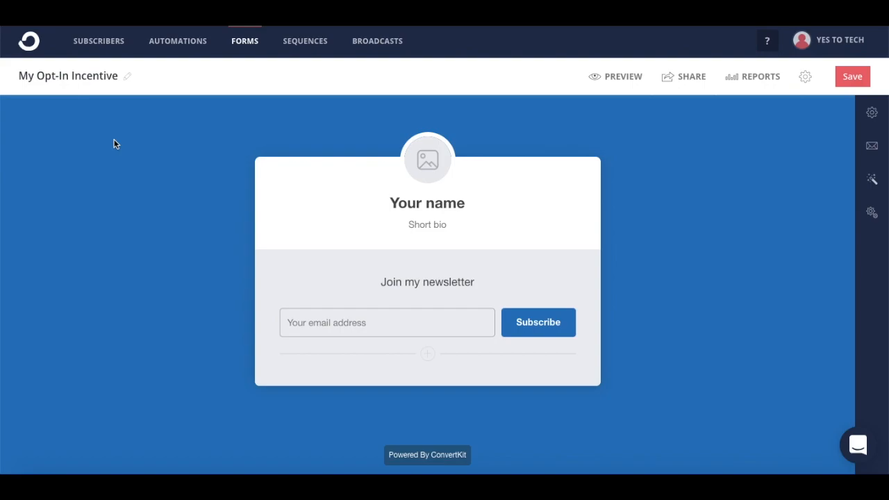
pyautogui.moveTo(389, 123)
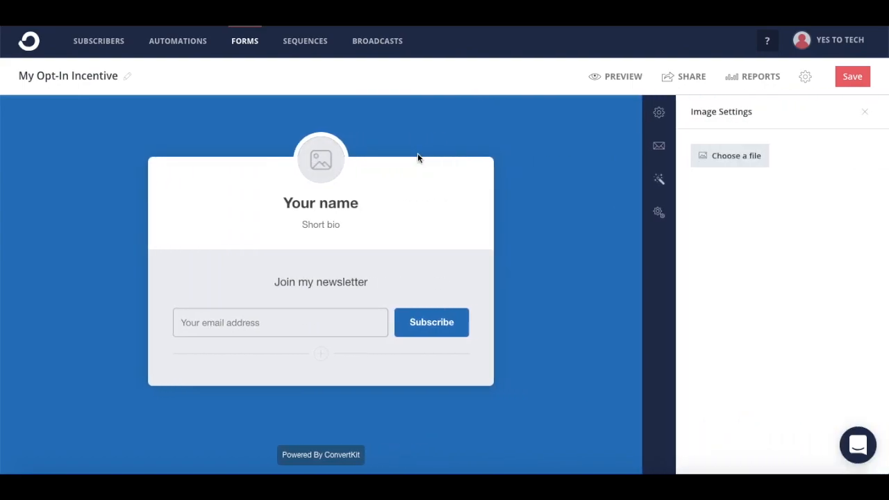
pyautogui.moveTo(564, 282)
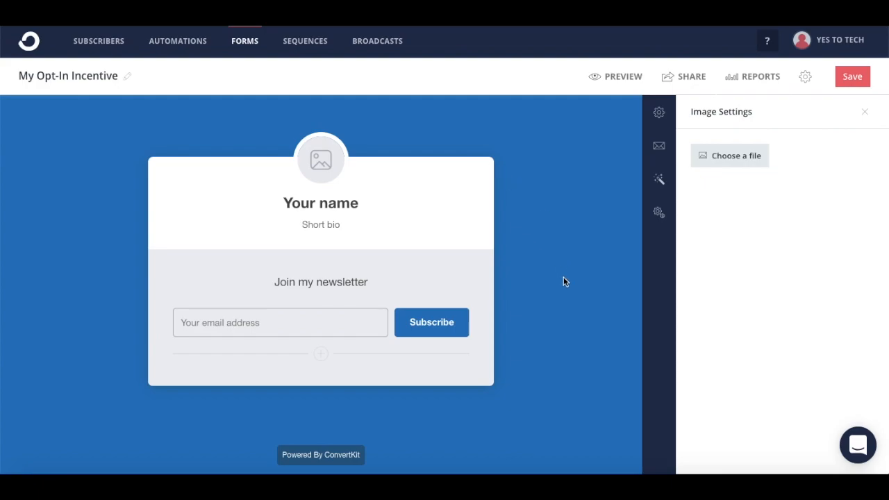
pyautogui.moveTo(728, 225)
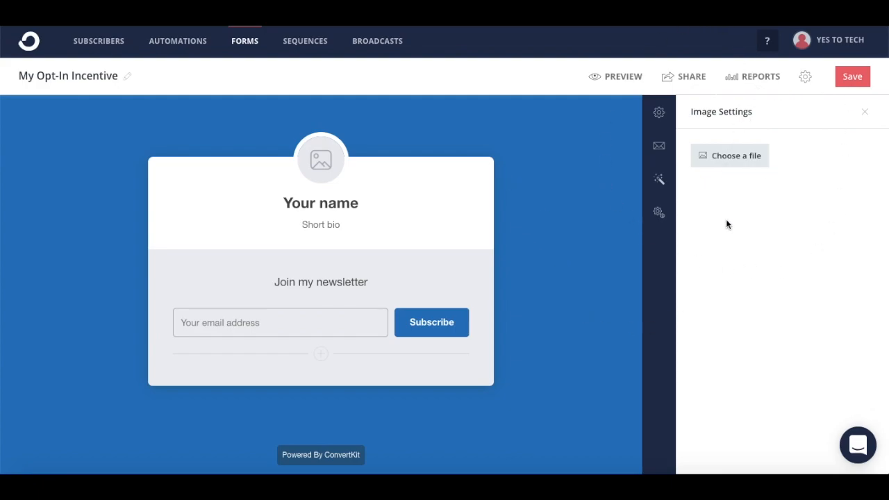
pyautogui.moveTo(421, 242)
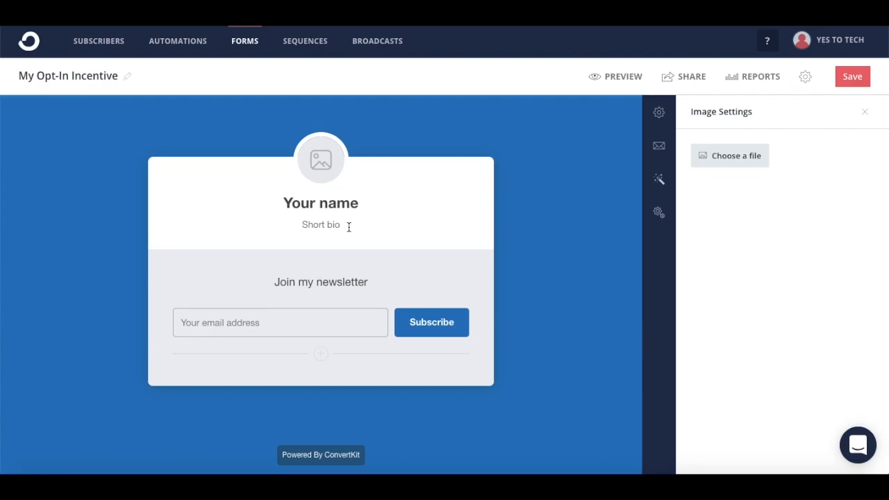
pyautogui.moveTo(321, 163)
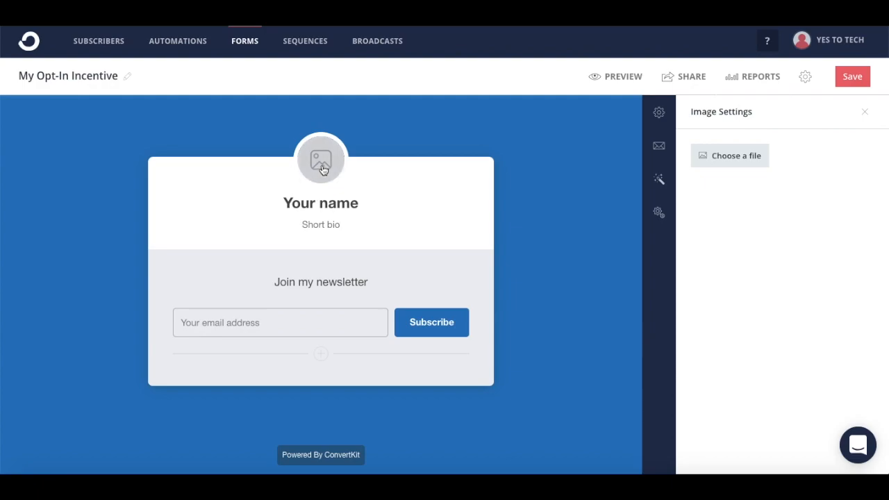
# Step: Inspect the name heading styles, then open Button Styles for the Subscribe button
pyautogui.click(320, 202)
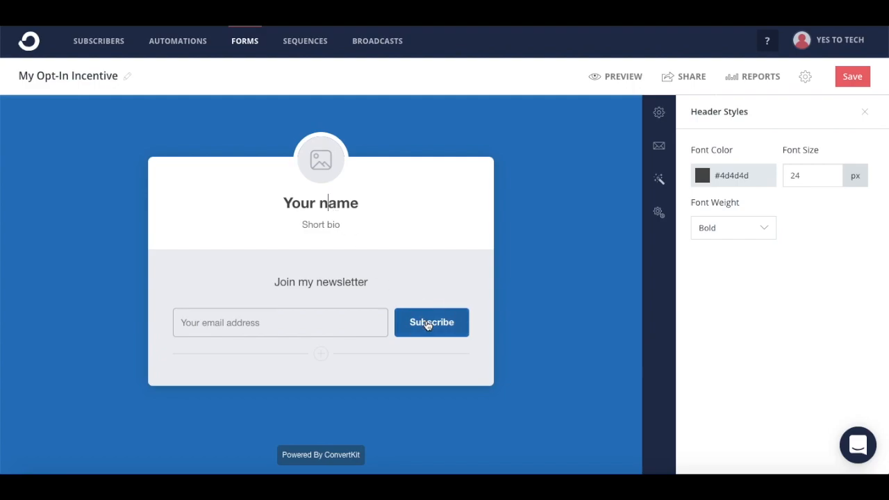
pyautogui.click(431, 322)
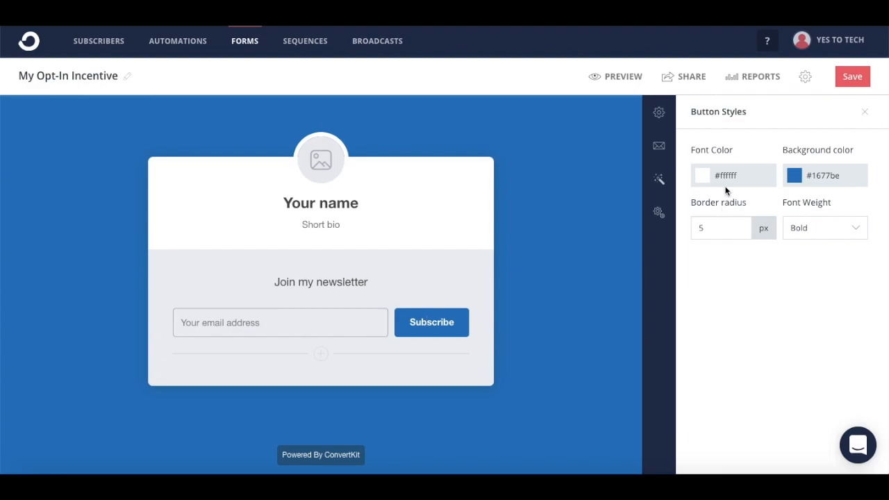
pyautogui.moveTo(658, 112)
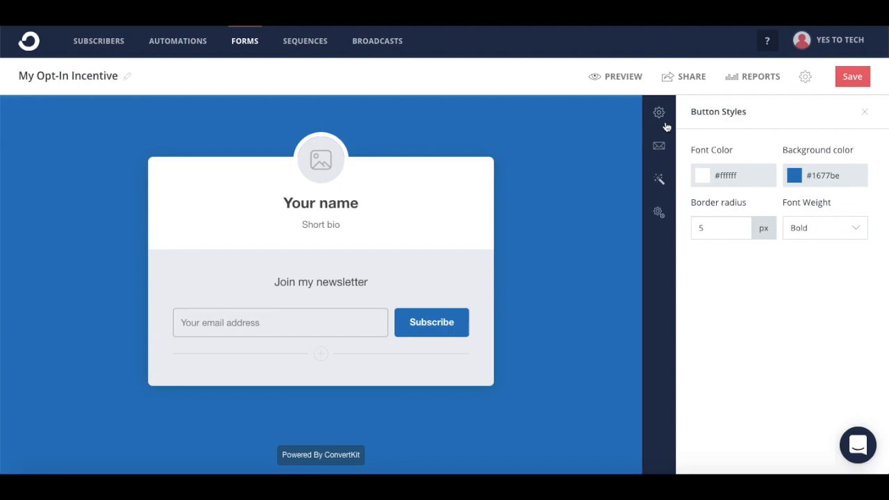
# Step: Set the after-subscribe action to 'Redirect to another page'
pyautogui.click(657, 112)
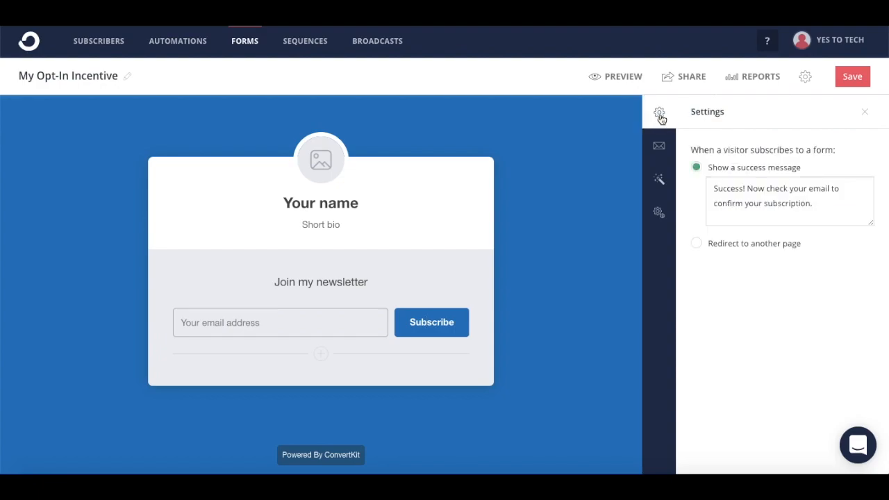
pyautogui.moveTo(741, 137)
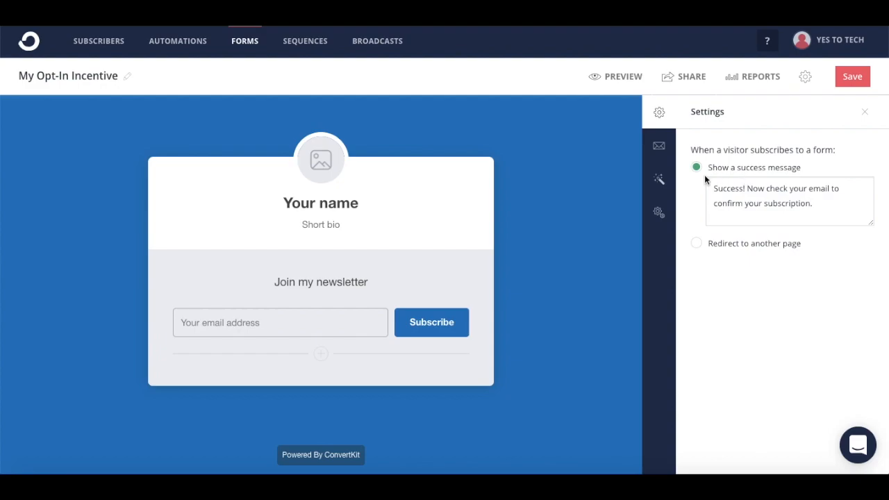
pyautogui.moveTo(702, 248)
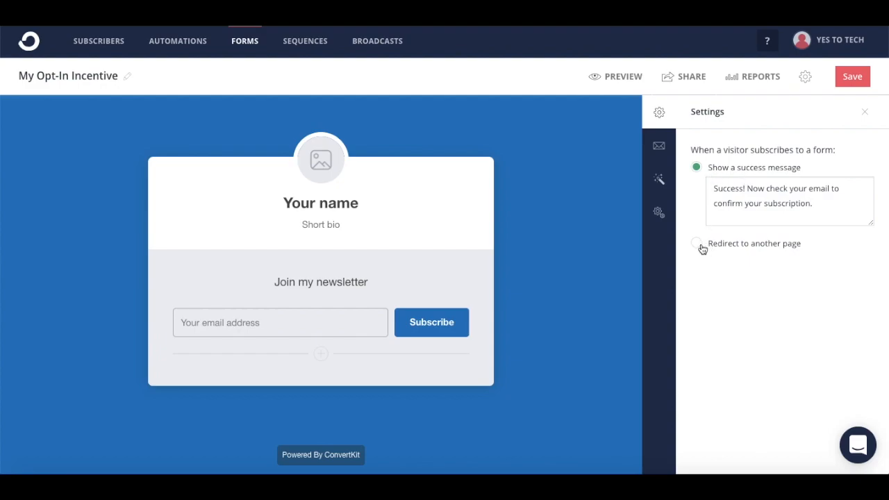
pyautogui.click(697, 243)
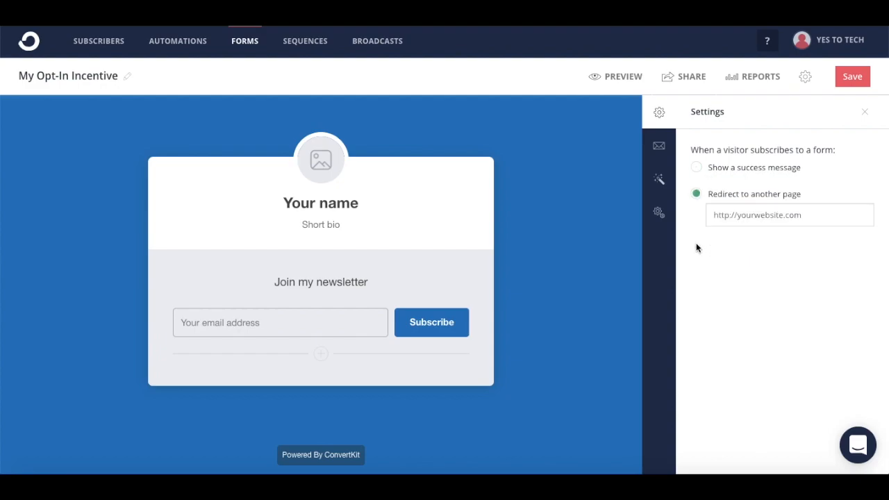
pyautogui.moveTo(658, 145)
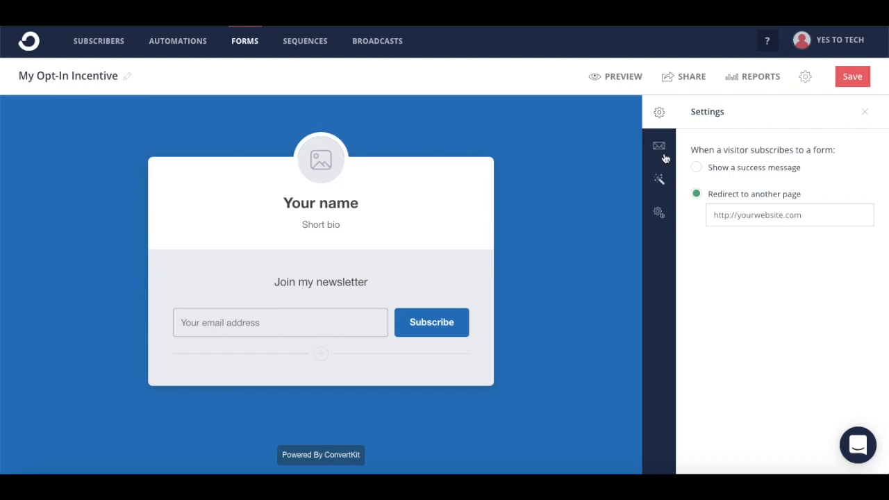
# Step: Show incentive email settings, toggling 'Auto-confirm new subscribers' on then back off
pyautogui.click(658, 146)
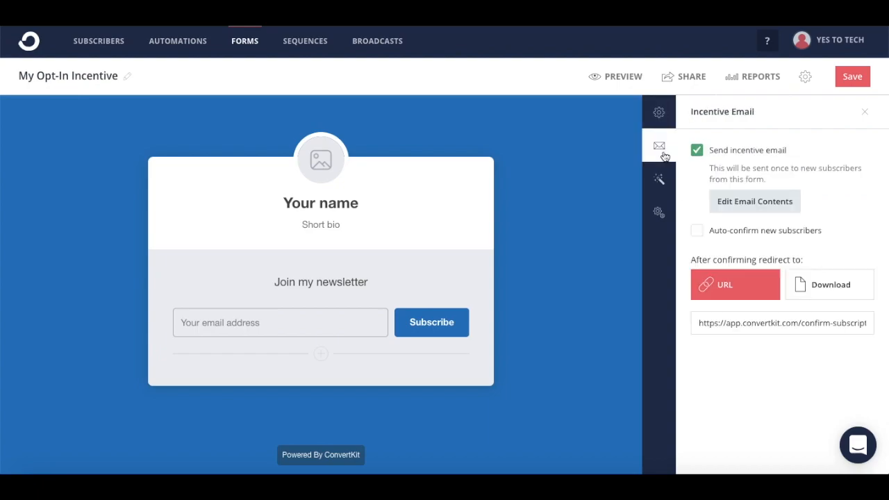
pyautogui.moveTo(678, 160)
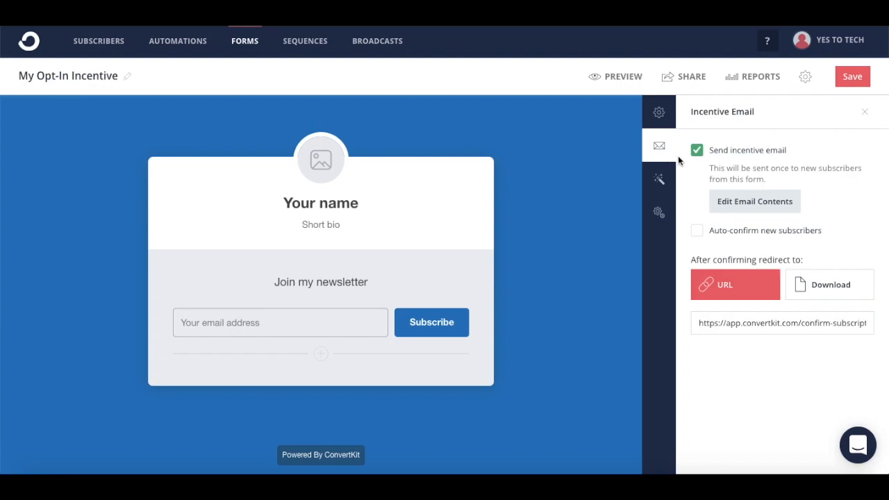
pyautogui.click(696, 229)
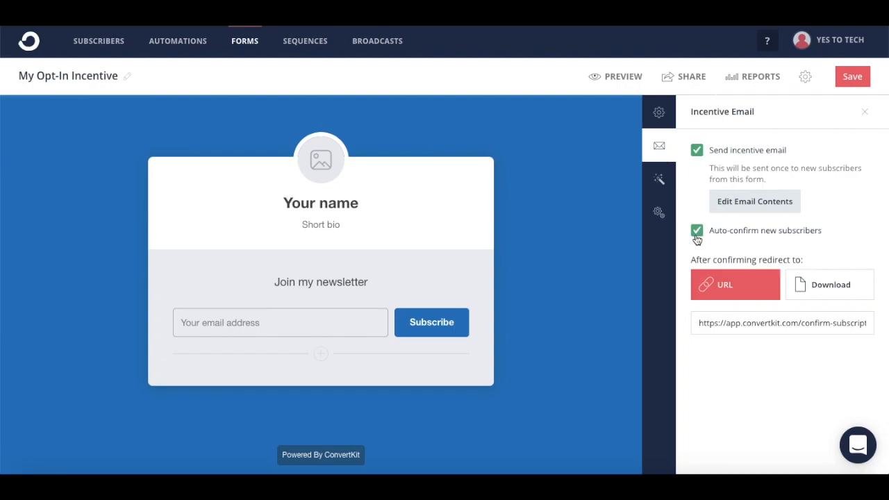
pyautogui.click(696, 230)
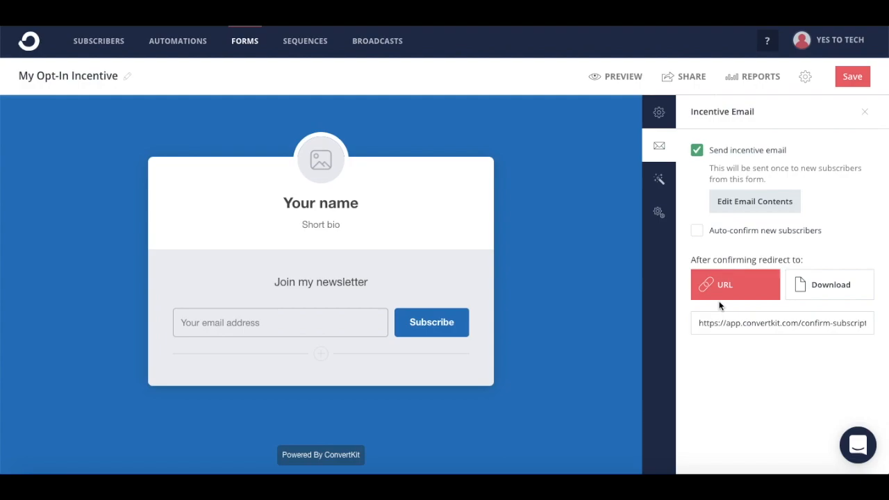
pyautogui.moveTo(741, 288)
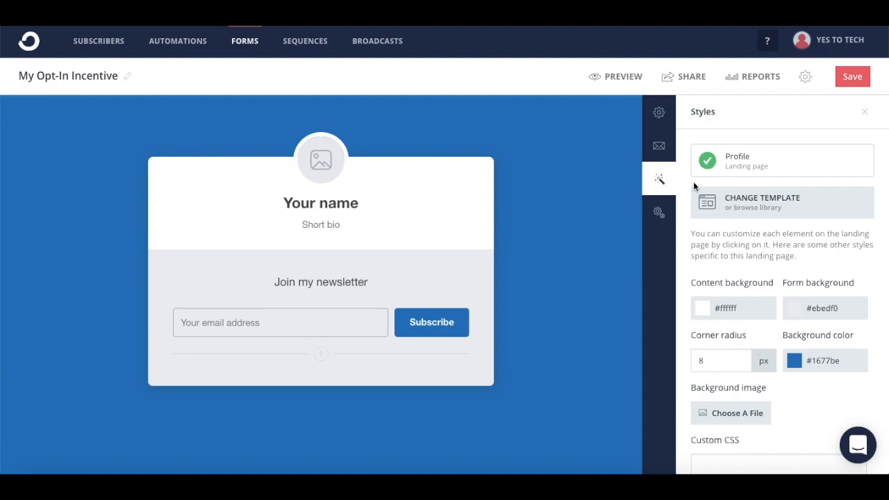
# Step: Scroll through the Profile landing page's Styles options
pyautogui.scroll(-3)
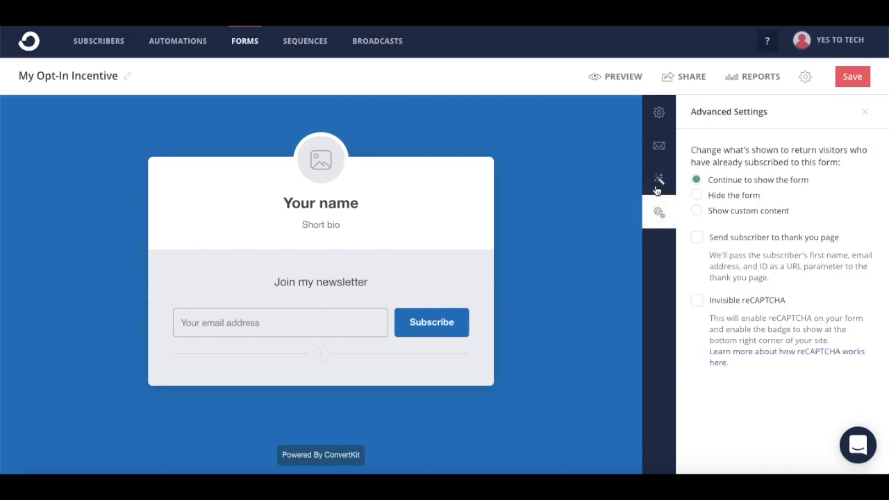
pyautogui.moveTo(771, 204)
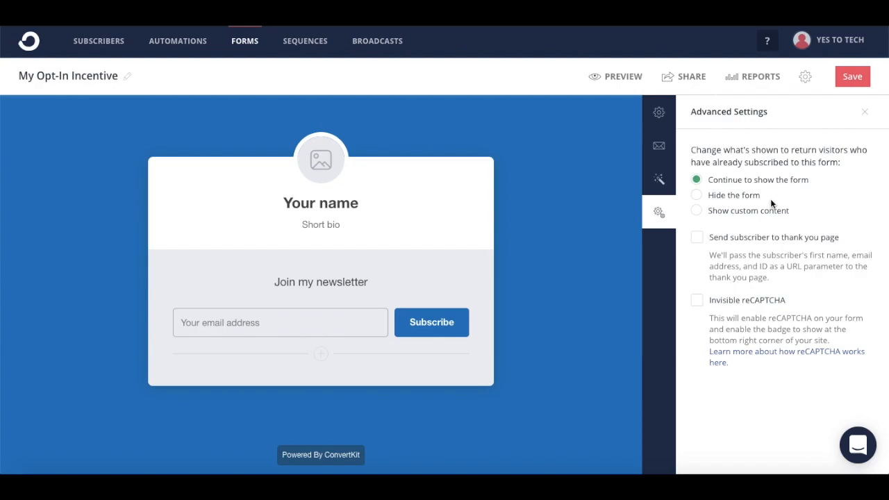
pyautogui.moveTo(778, 187)
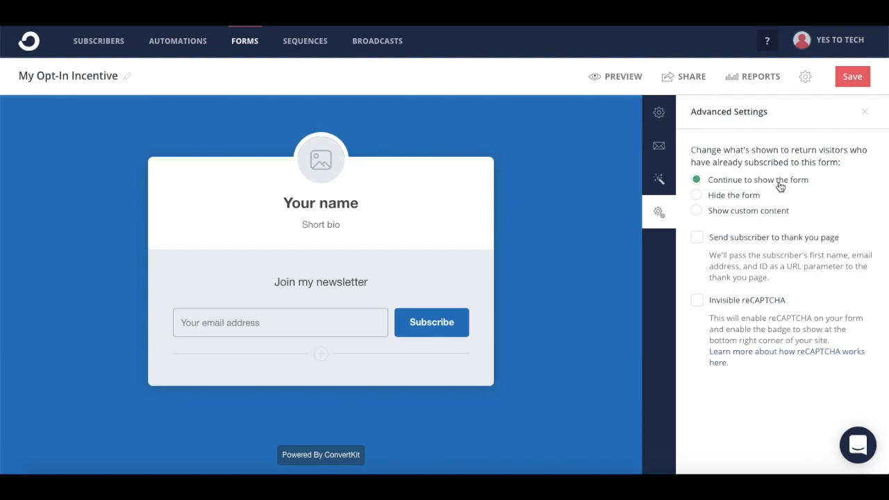
# Step: Show custom content to returning subscribers, leaving invisible reCAPTCHA off
pyautogui.click(696, 195)
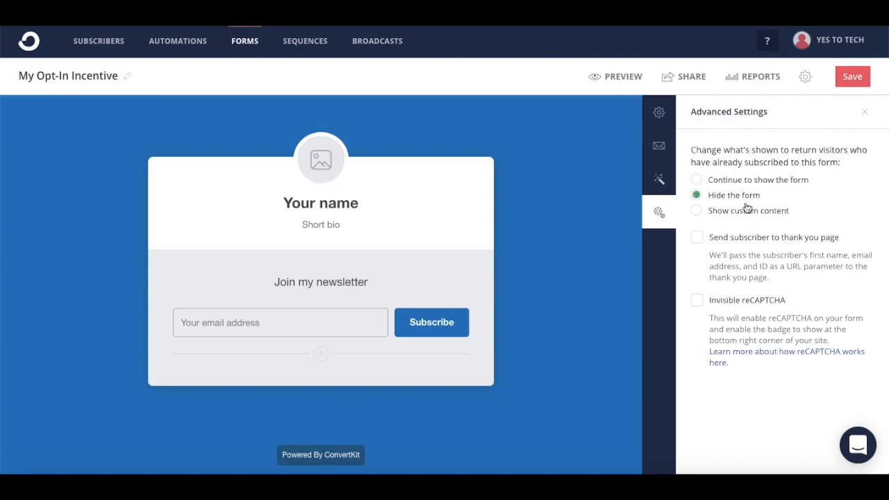
pyautogui.click(695, 210)
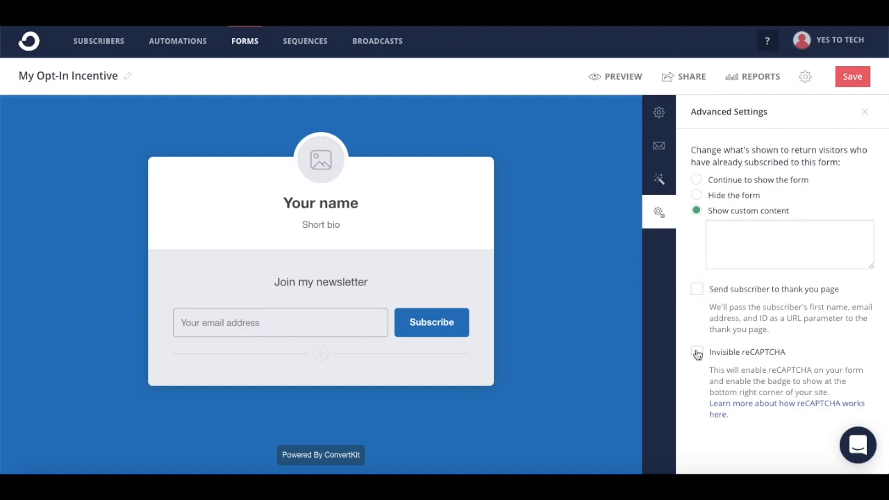
pyautogui.click(696, 352)
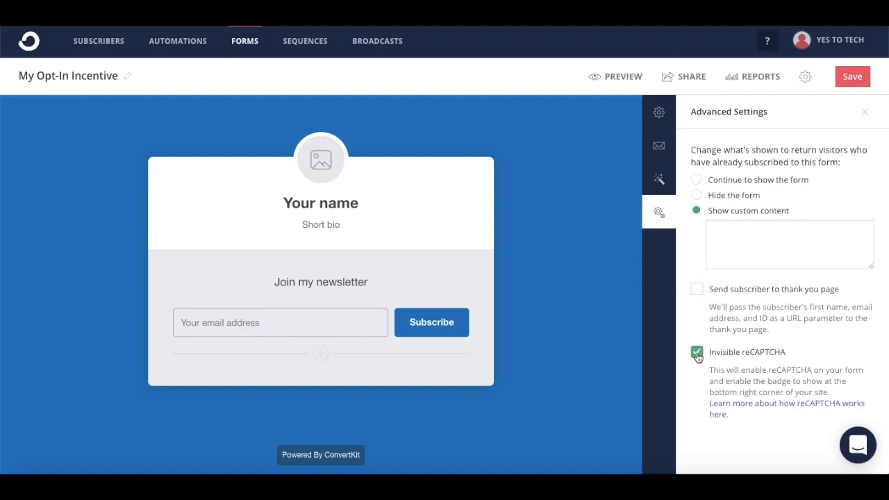
pyautogui.click(696, 352)
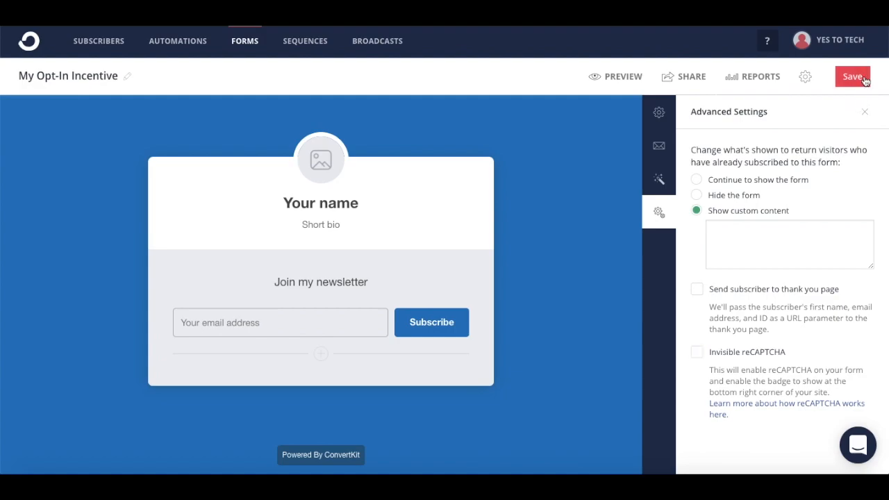
# Step: Save the My Opt-In Incentive landing page and close the settings panel
pyautogui.click(852, 77)
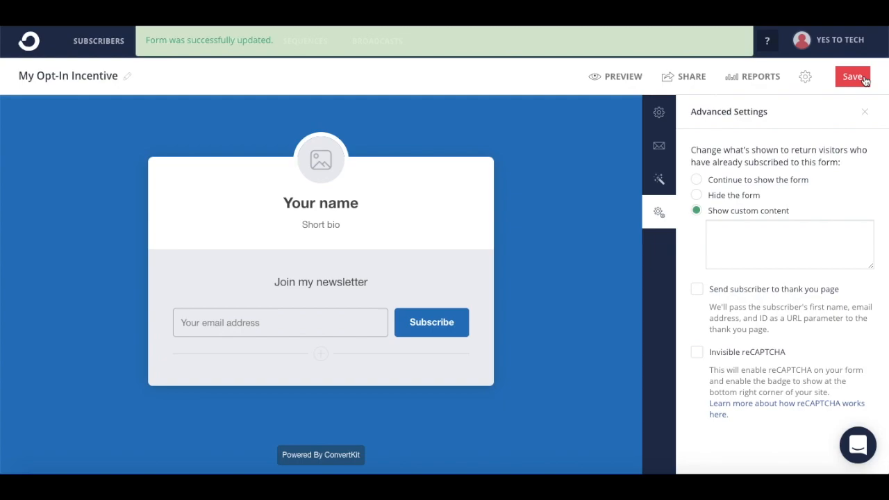
pyautogui.click(864, 112)
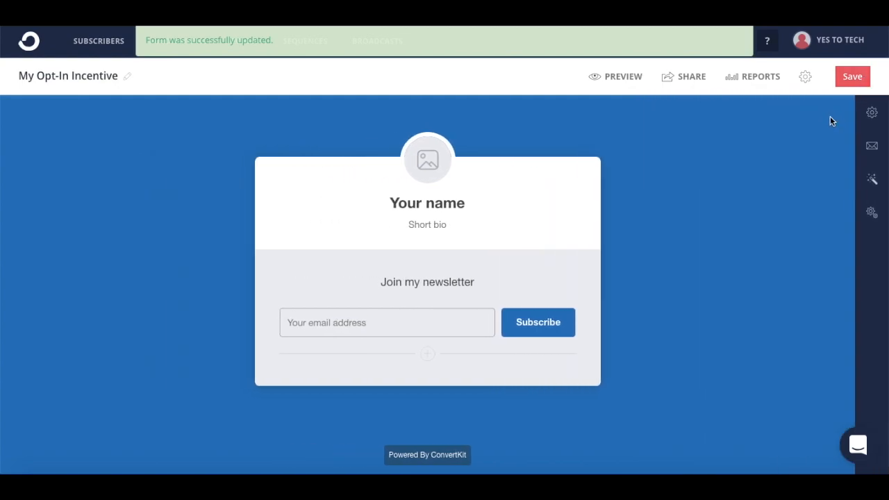
pyautogui.moveTo(768, 142)
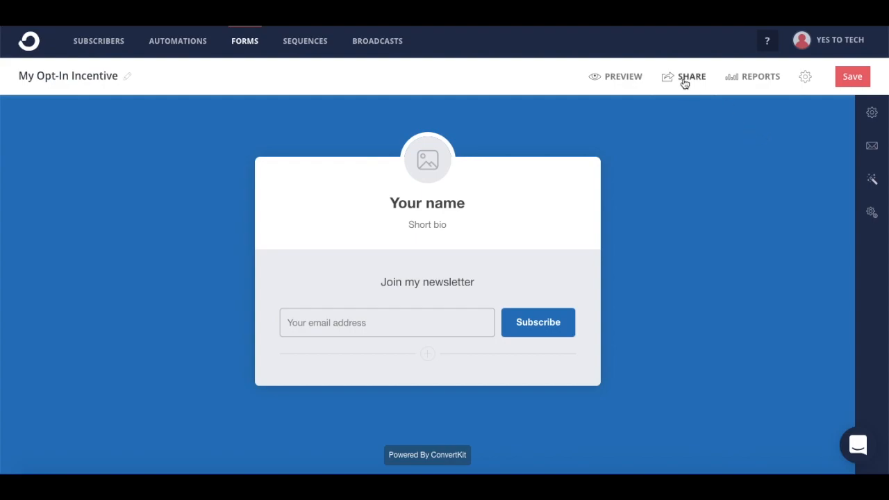
# Step: Open the Share panel and copy the landing page's hosted URL
pyautogui.click(691, 76)
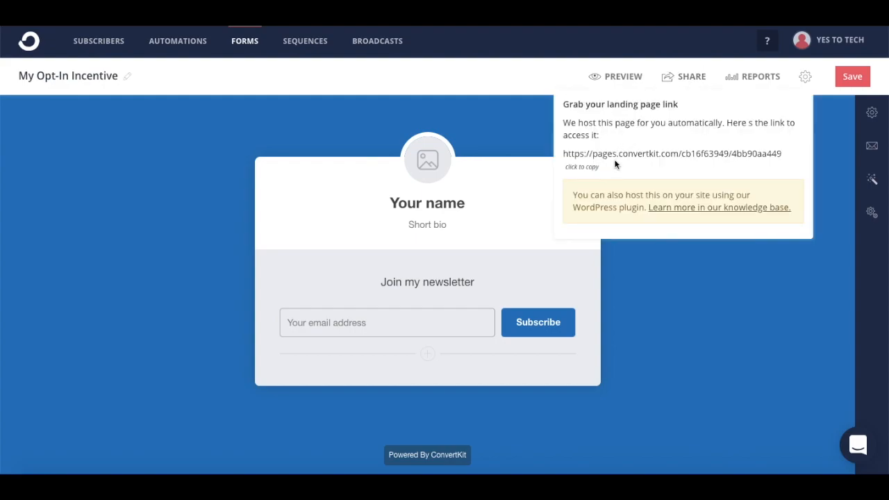
pyautogui.moveTo(644, 155)
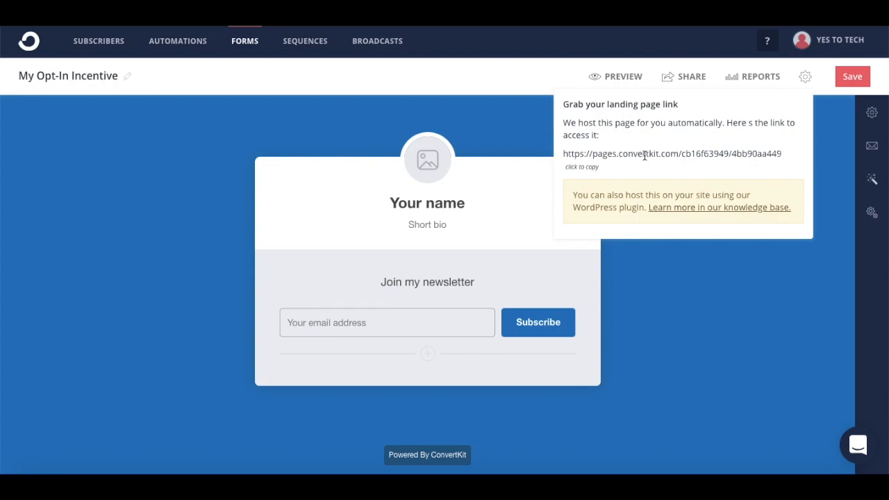
pyautogui.click(704, 317)
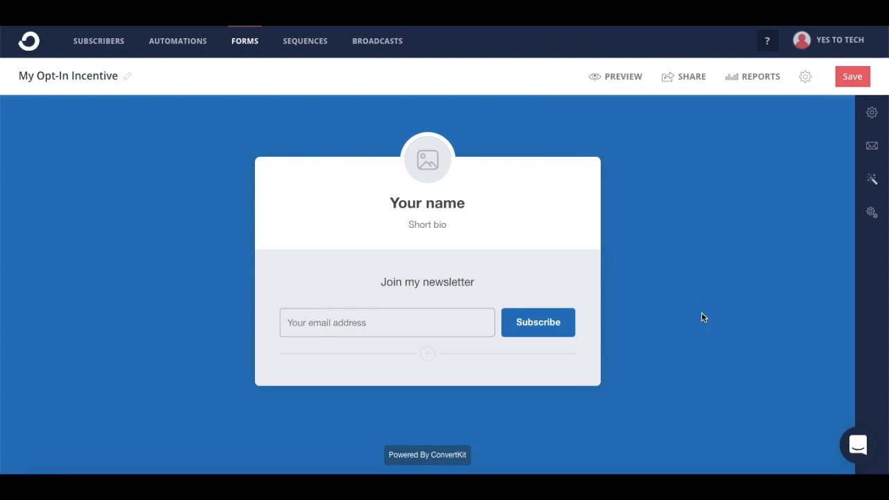
pyautogui.moveTo(406, 192)
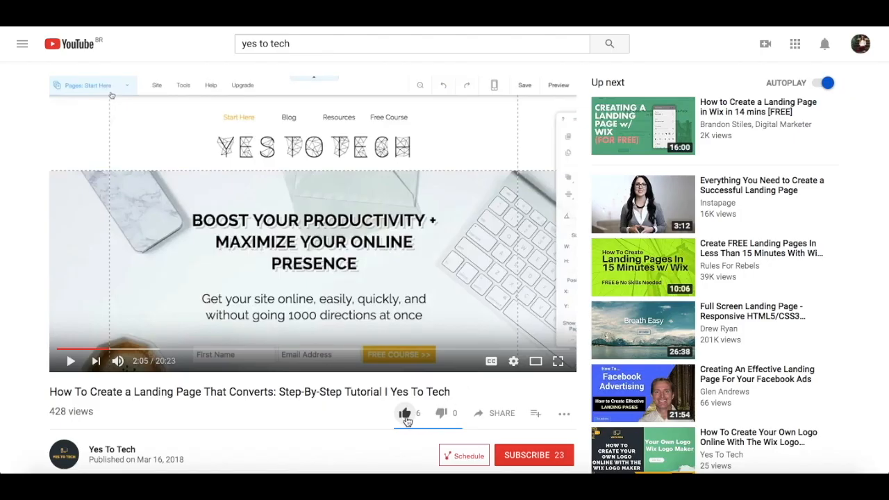
# Step: Like the Yes To Tech landing page tutorial, view its share link, and subscribe to the channel
pyautogui.click(404, 413)
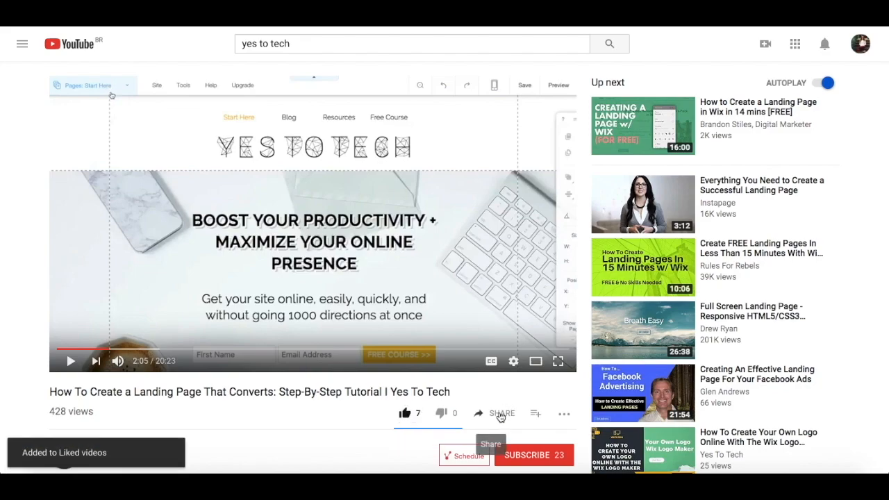
pyautogui.click(494, 413)
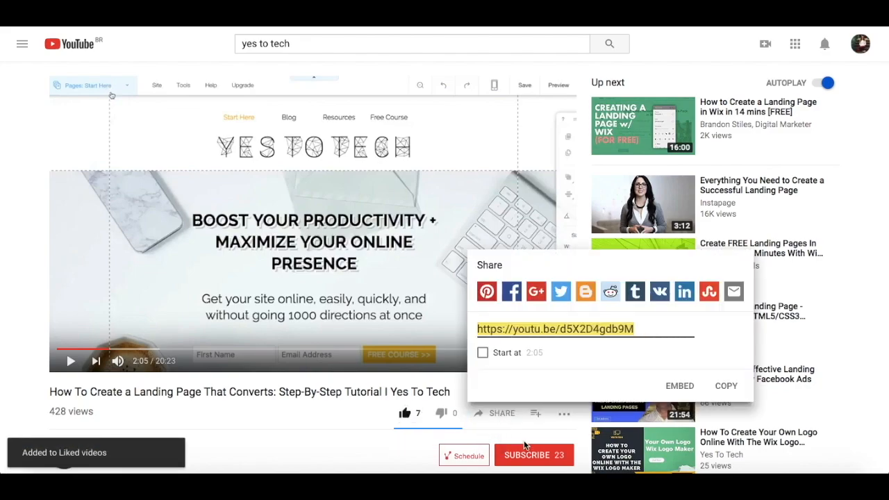
pyautogui.click(528, 454)
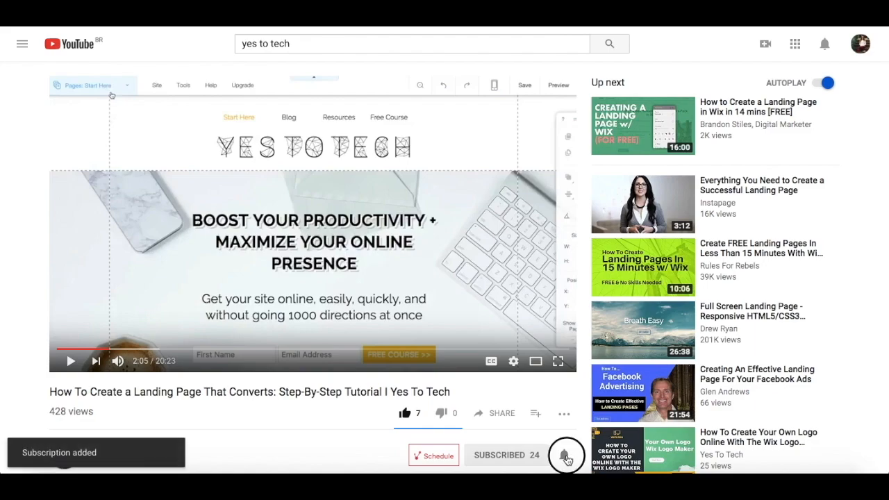